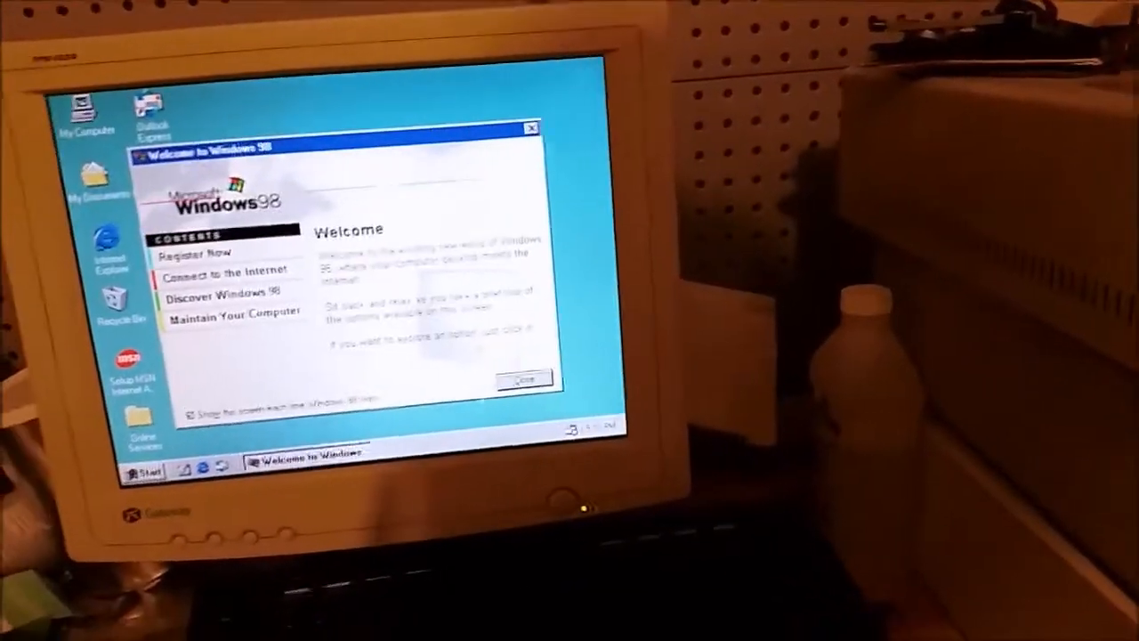
Step: Dismiss the Welcome to Windows 98 window and cancel out of Display Properties
{"action": "left_click", "coordinate": [523, 381]}
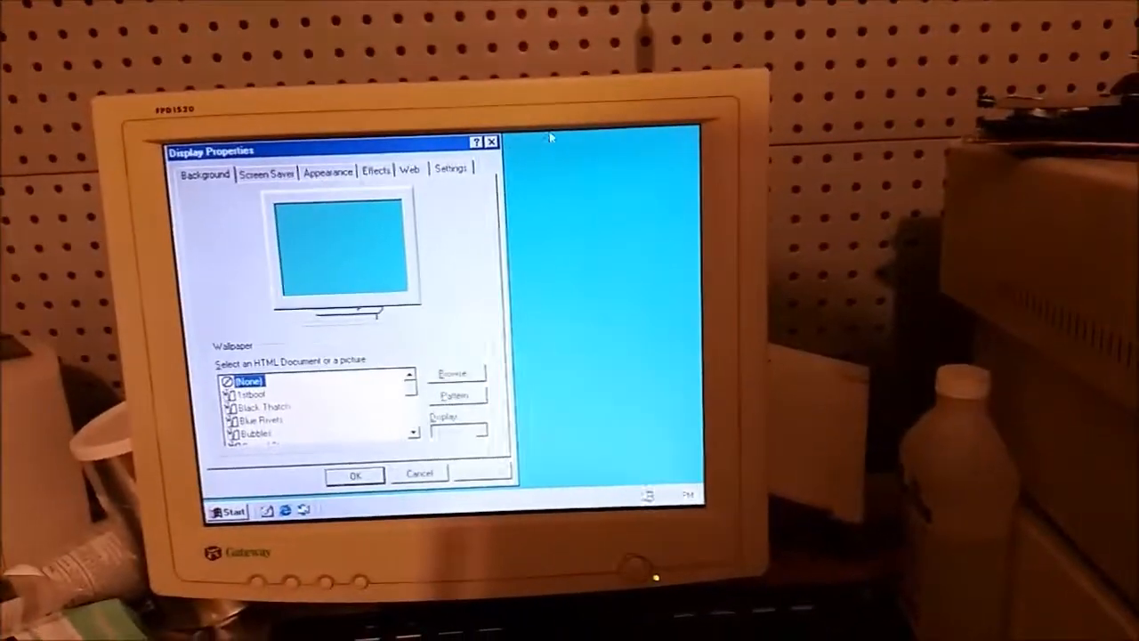
{"action": "left_click", "coordinate": [448, 169]}
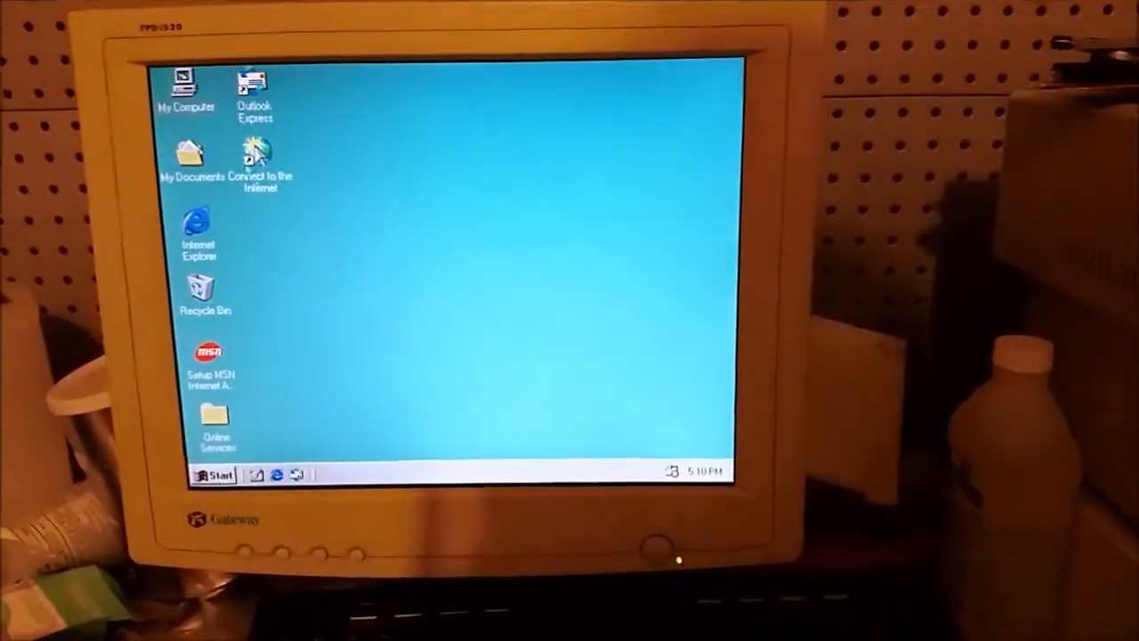
Step: Show My Computer's System Properties on the Device Manager list of installed hardware
{"action": "right_click", "coordinate": [187, 85]}
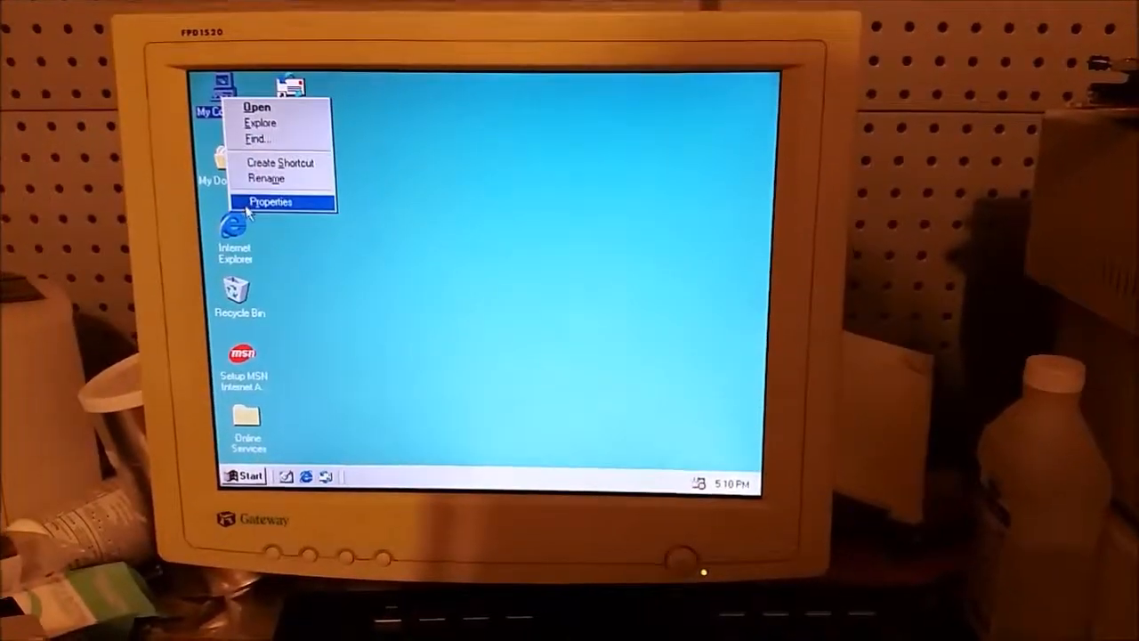
{"action": "left_click", "coordinate": [271, 201]}
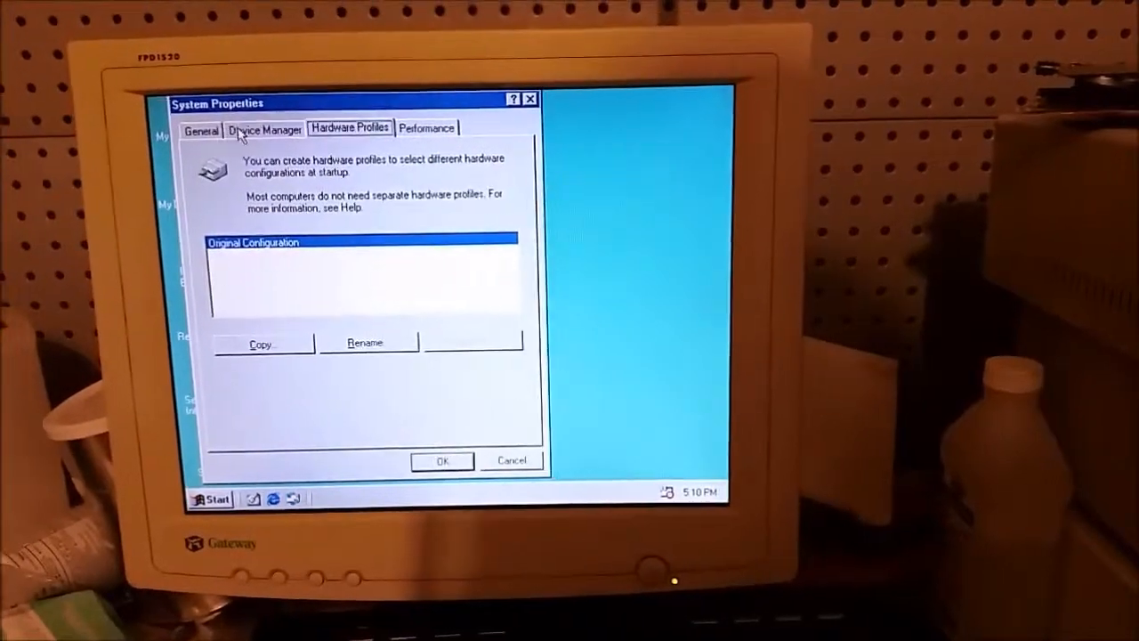
{"action": "left_click", "coordinate": [263, 128]}
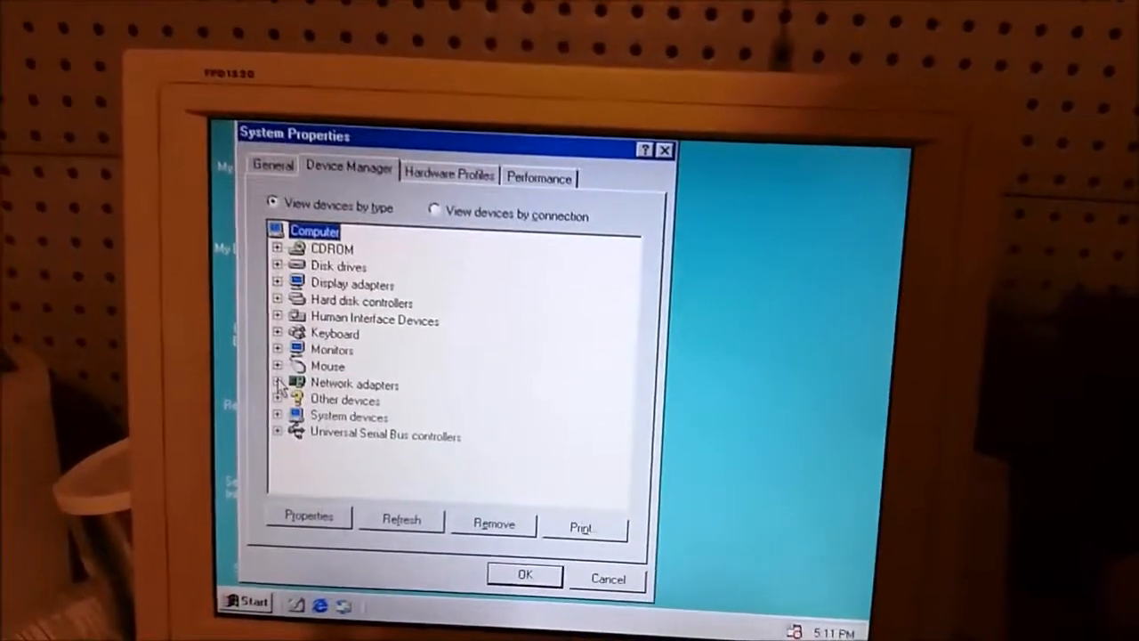
Step: Switch System Properties to the General summary: Windows 98 SE 4.10.2222 A, 1014.0MB RAM
{"action": "left_click", "coordinate": [278, 385]}
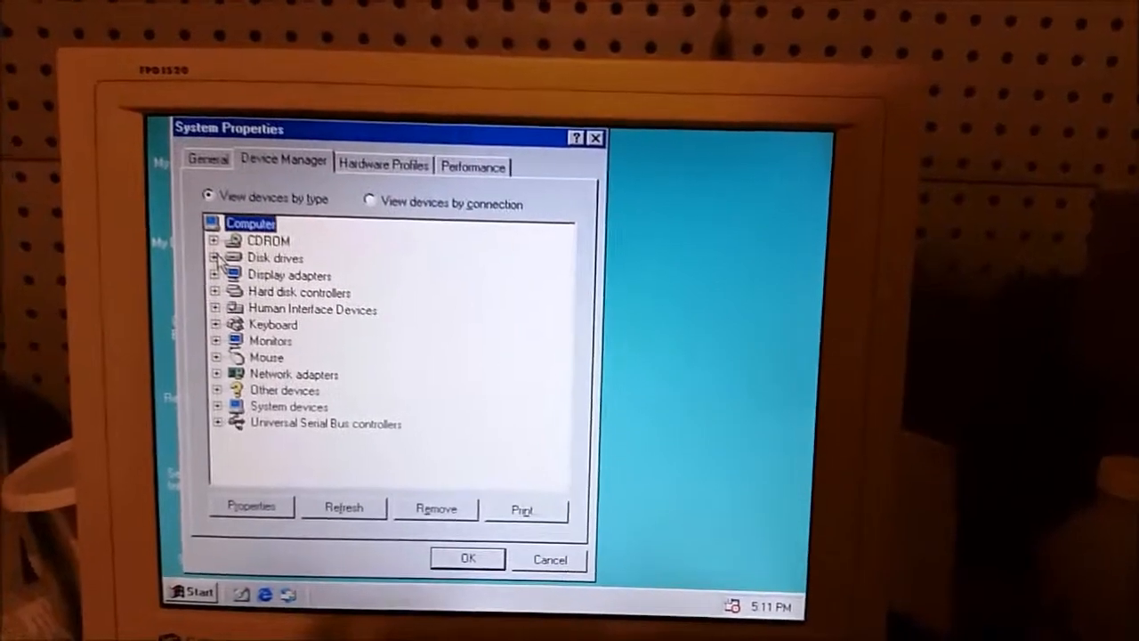
{"action": "left_click", "coordinate": [217, 258]}
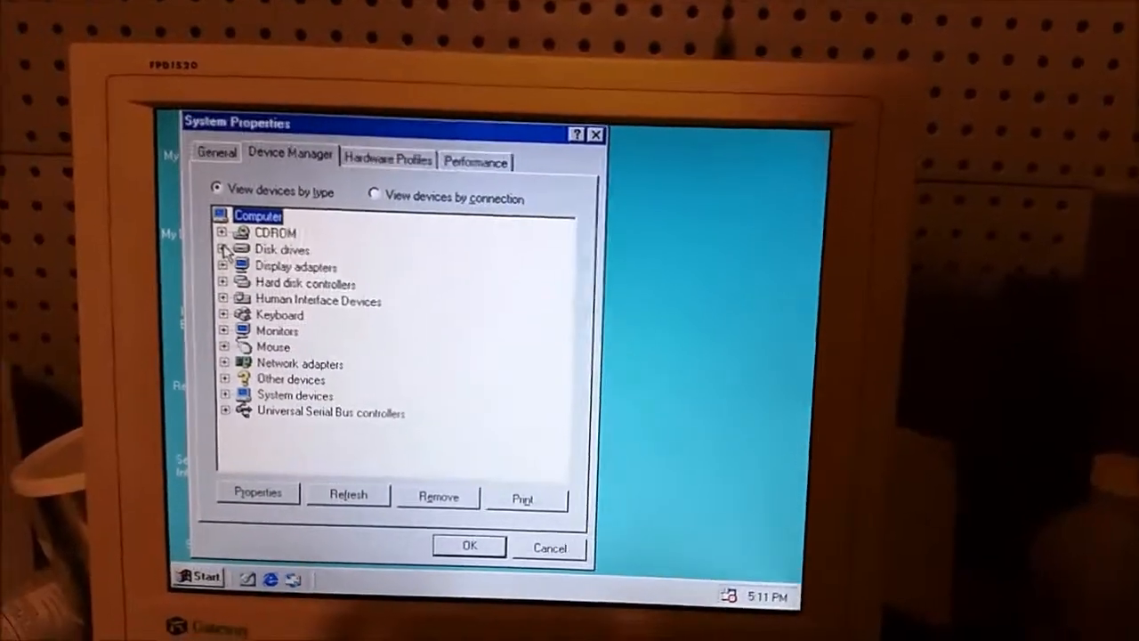
{"action": "left_click", "coordinate": [223, 231]}
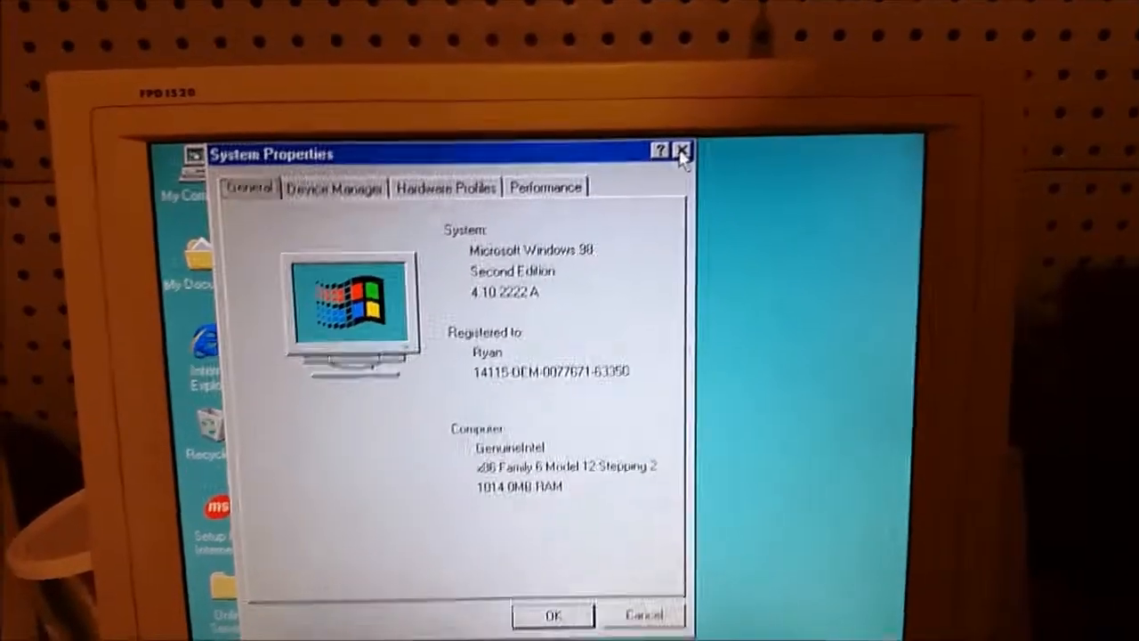
Step: Close System Properties and bring up the Start menu's Programs list
{"action": "left_click", "coordinate": [681, 148]}
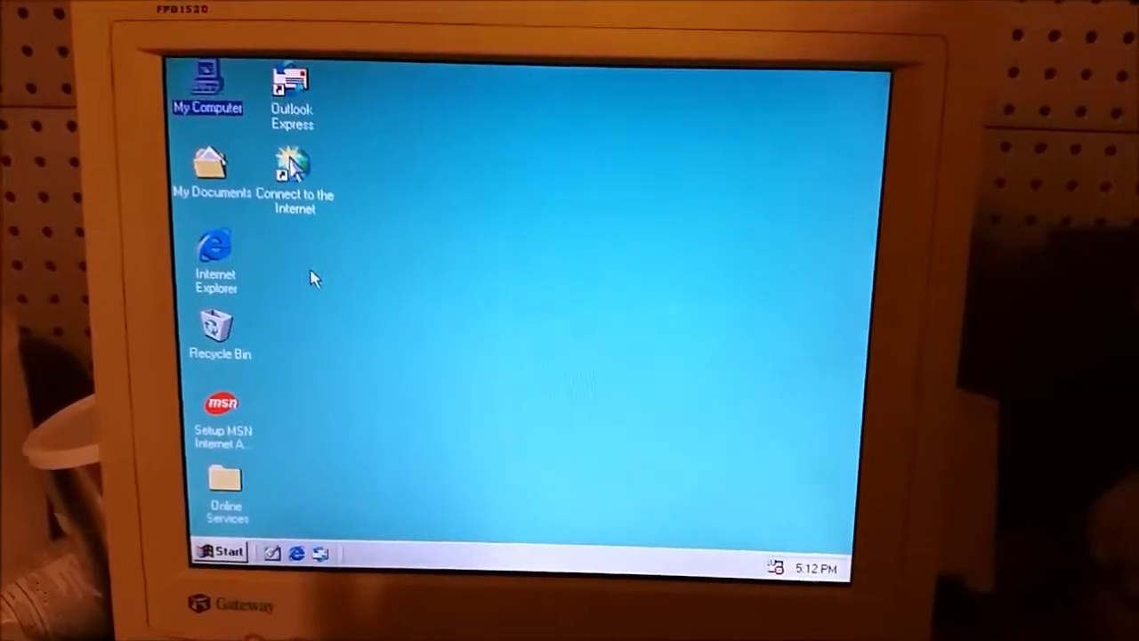
{"action": "left_click", "coordinate": [220, 551]}
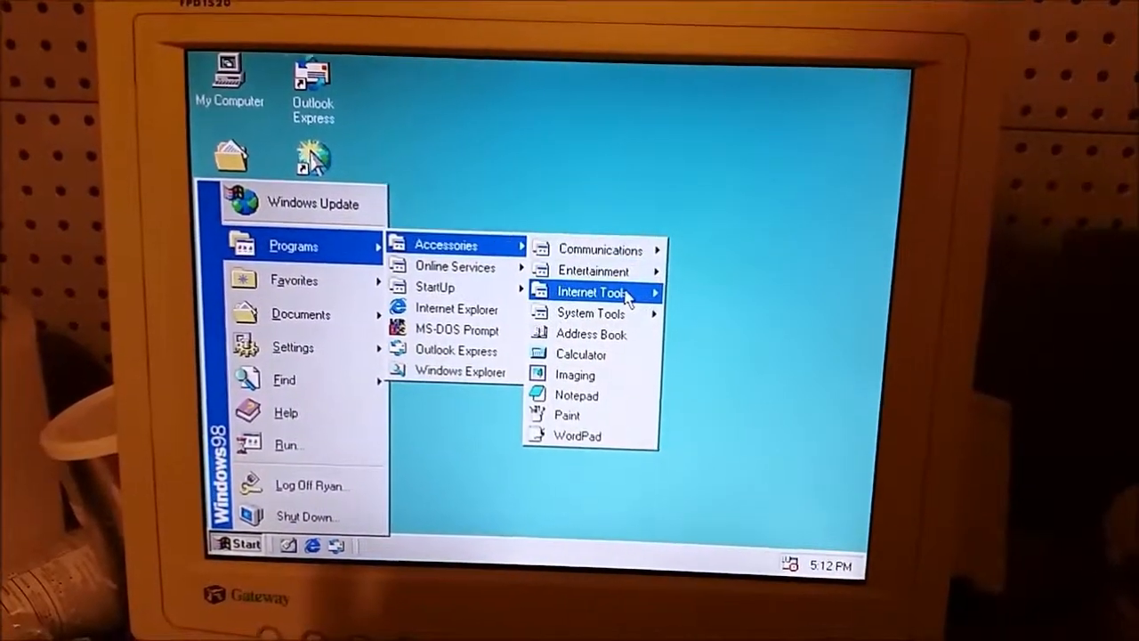
{"action": "mouse_move", "coordinate": [587, 239]}
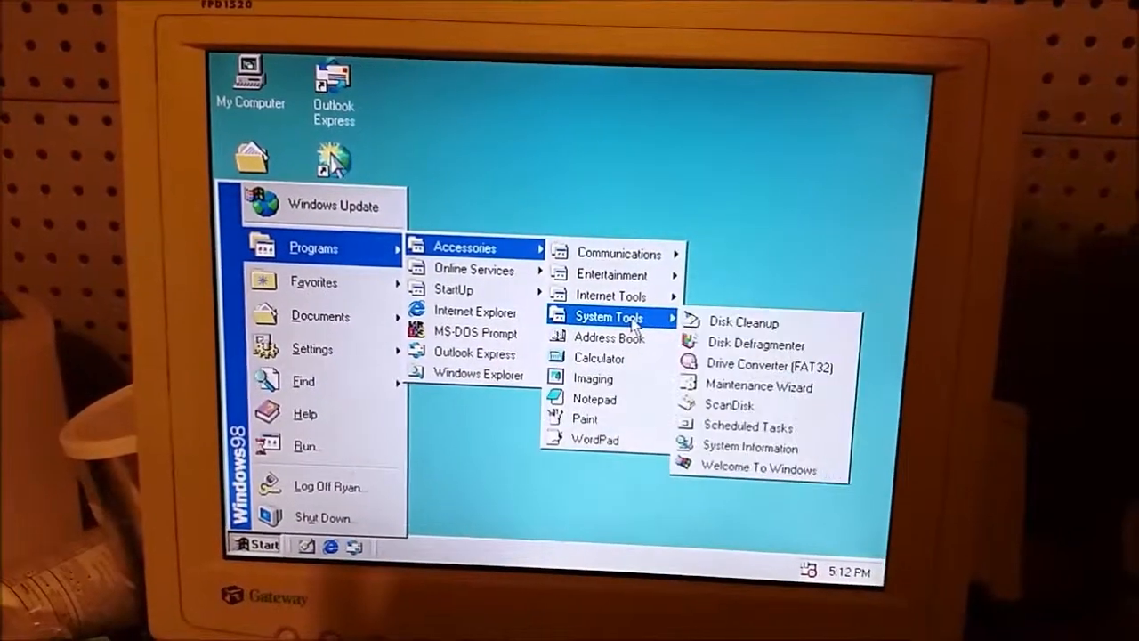
{"action": "mouse_move", "coordinate": [609, 253]}
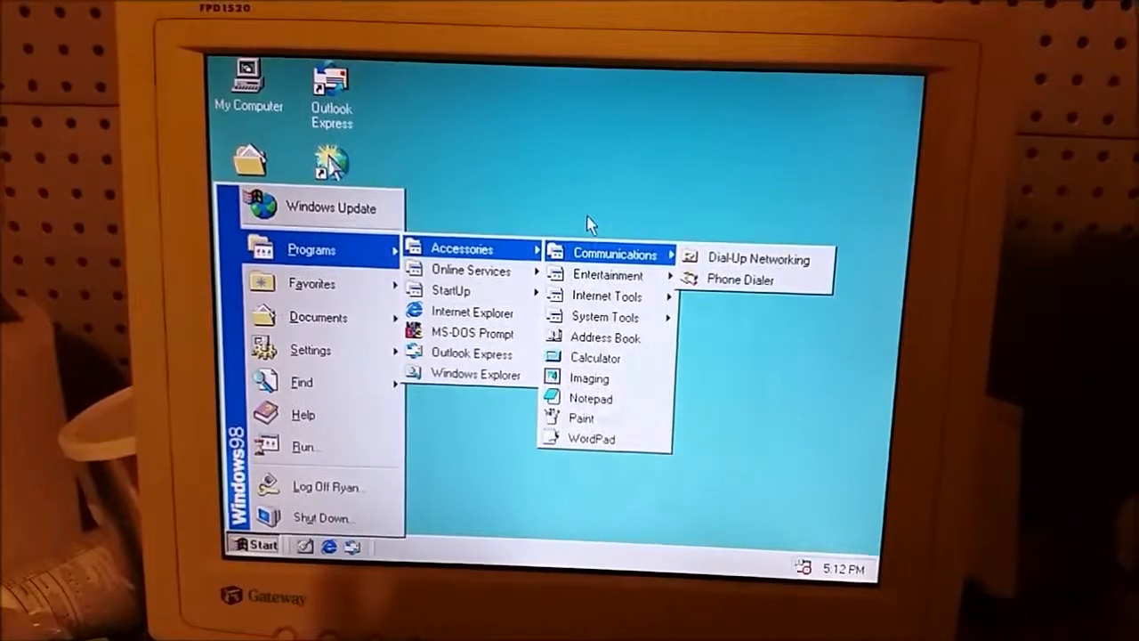